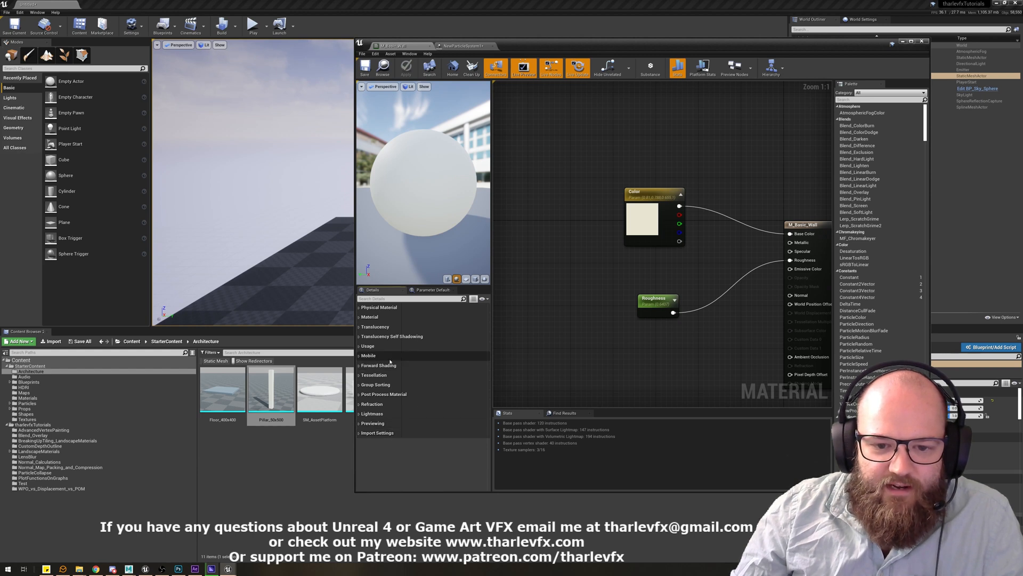
- Expand the wall material's Usage flags and bring up its HLSL Code window
left_click(368, 344)
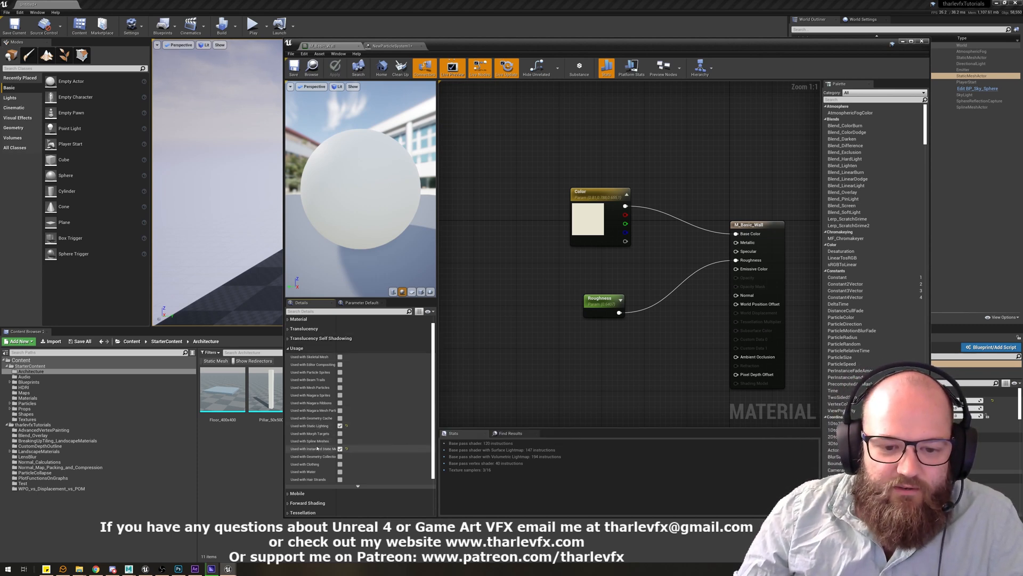
left_click(338, 53)
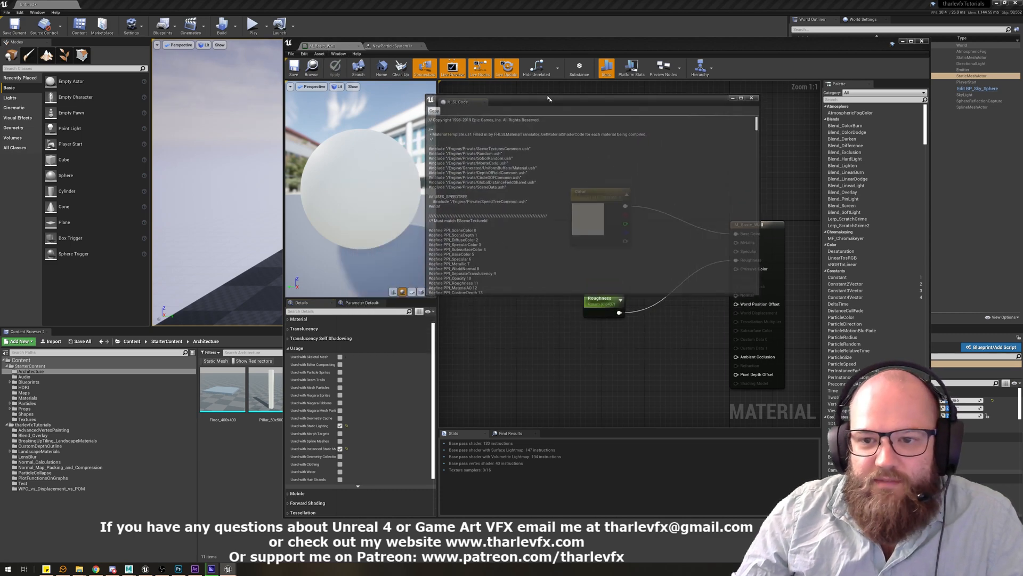
- Scroll through the wall material's generated HLSL shader code
left_click_drag(549, 98, 549, 94)
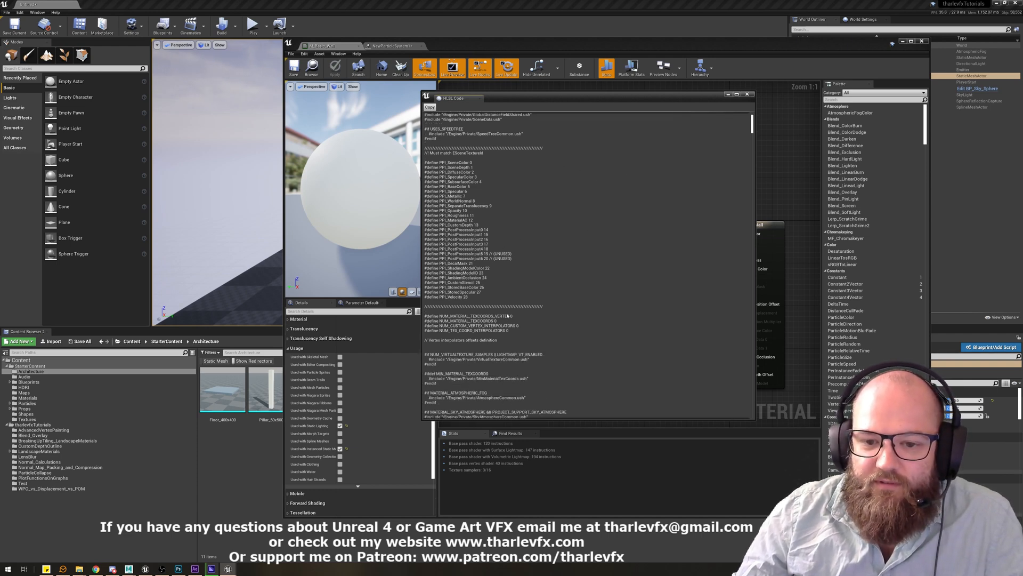
scroll("down", 3)
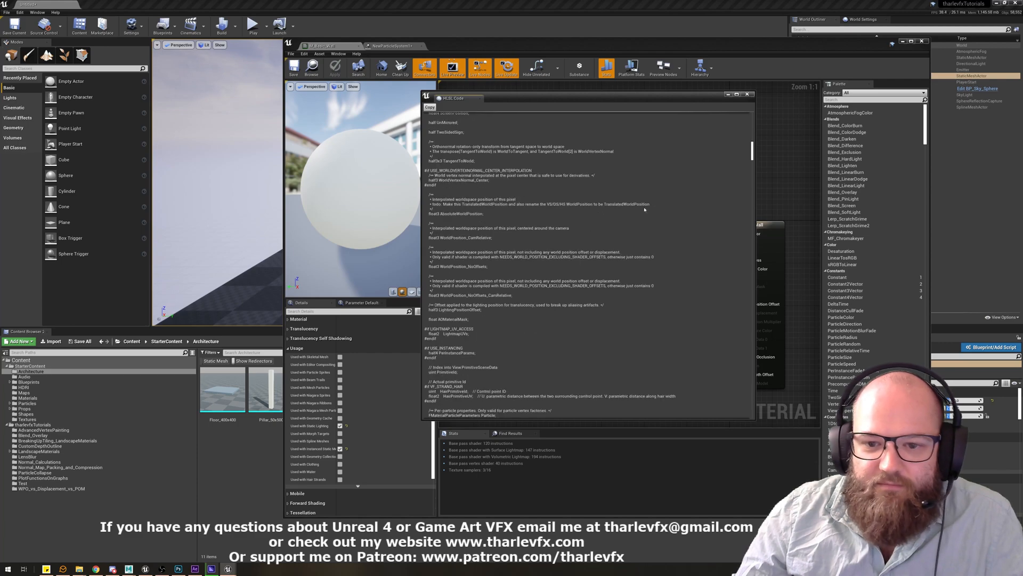
scroll("down", 3)
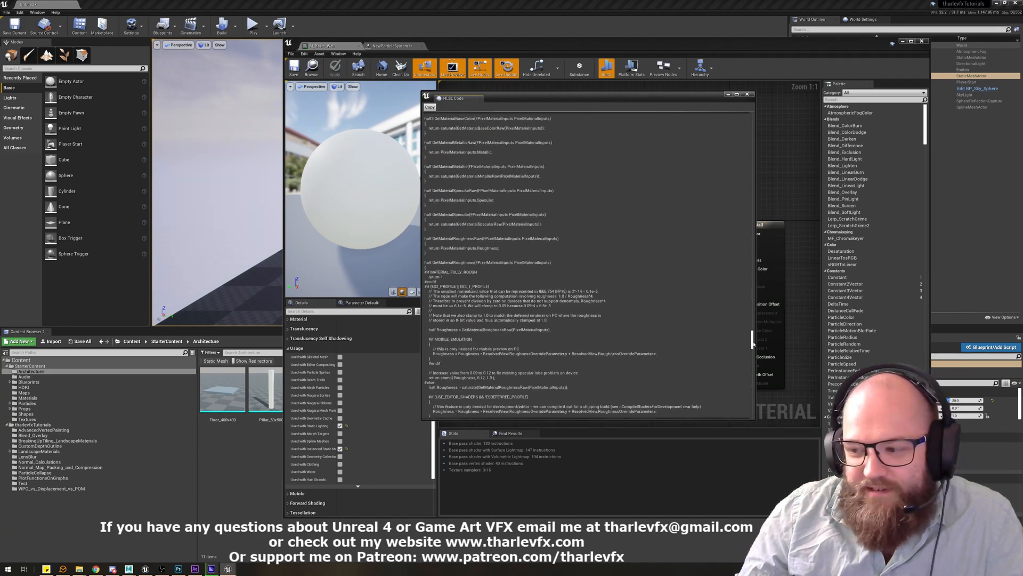
scroll("down", 3)
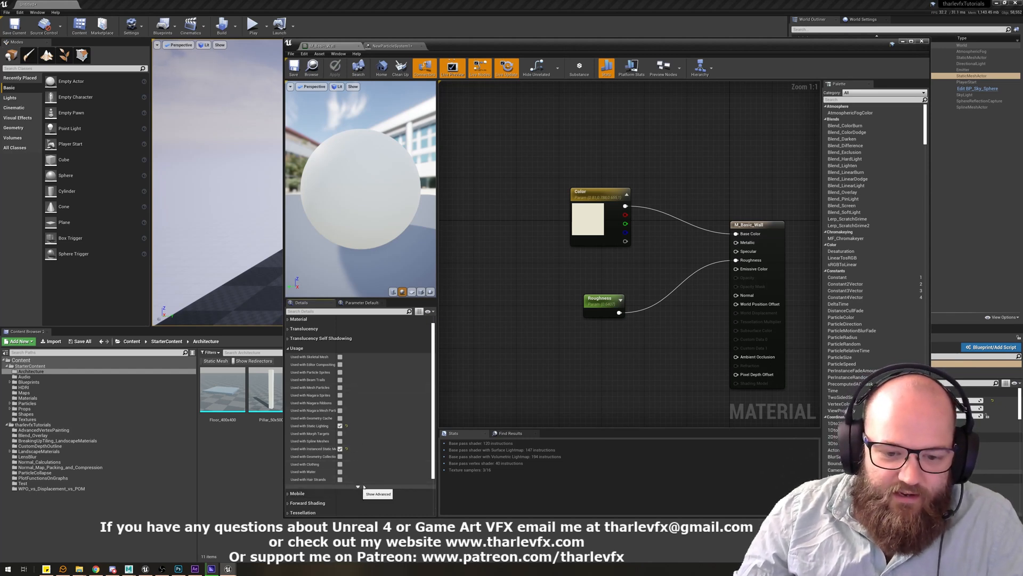
- Dismiss Tutorials, select SplineMeshActor, search 'spl' in Modes, and return to the material editor
left_click(358, 488)
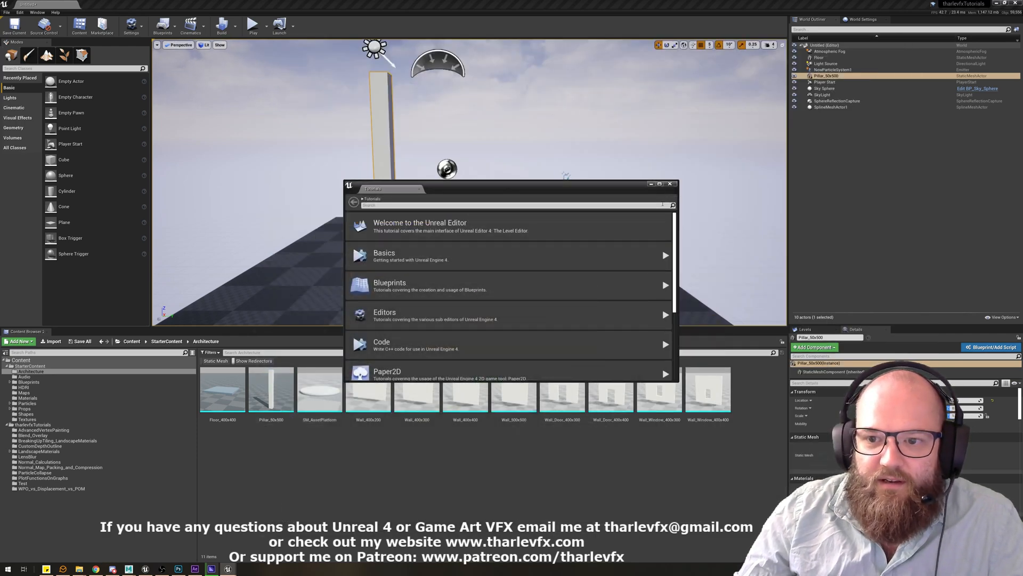
left_click(671, 183)
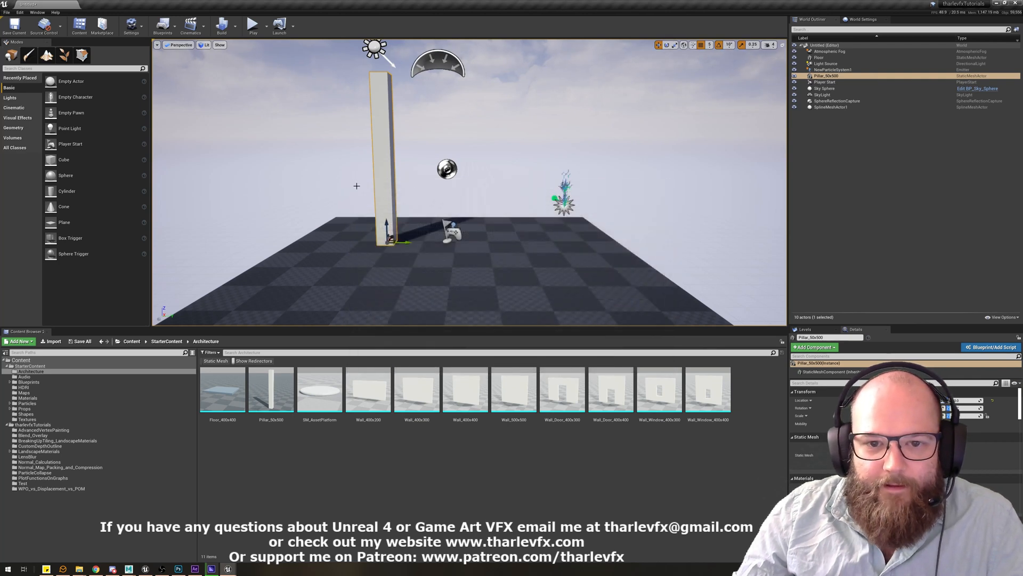
left_click(831, 107)
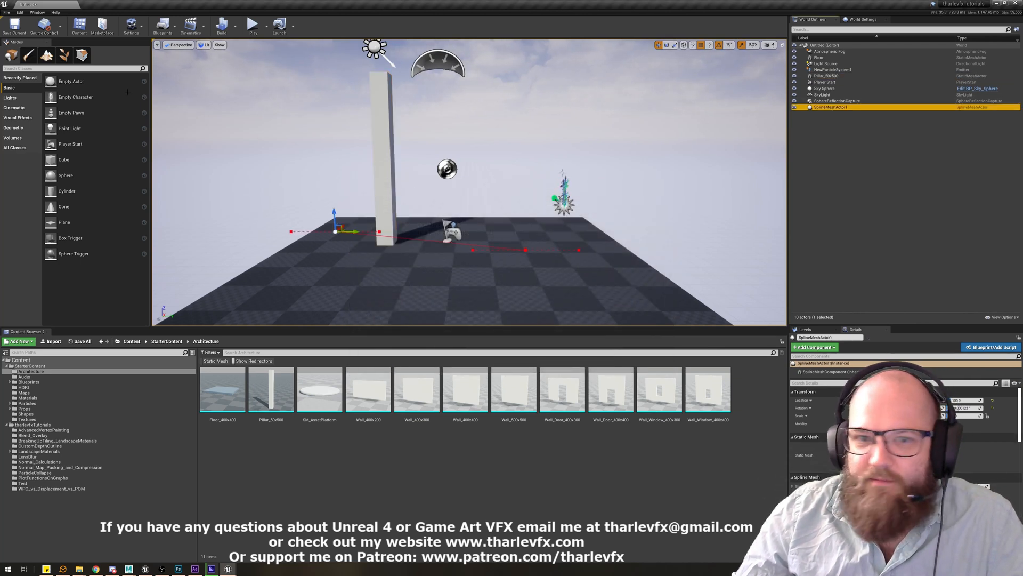
type("spl")
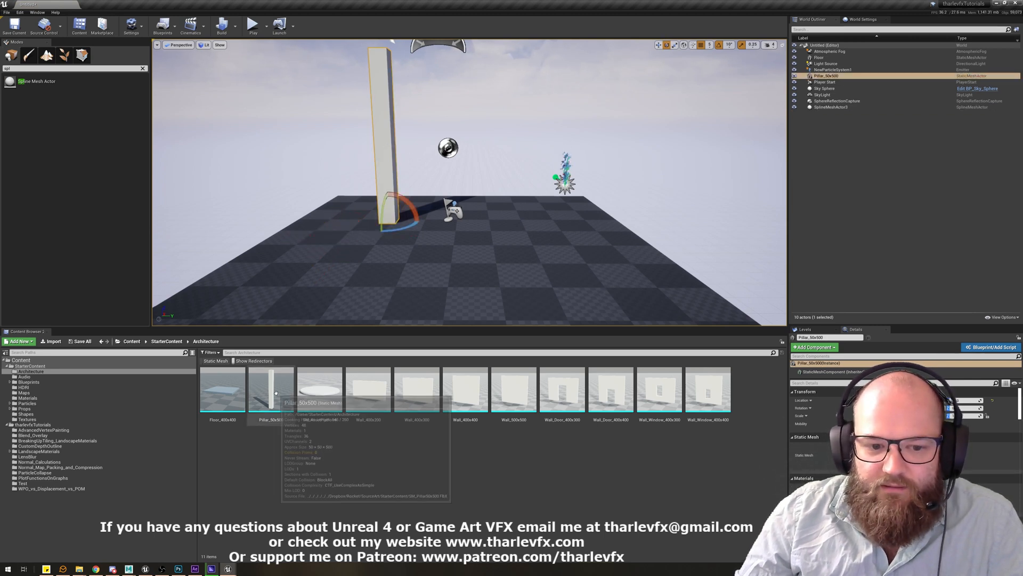
left_click(832, 107)
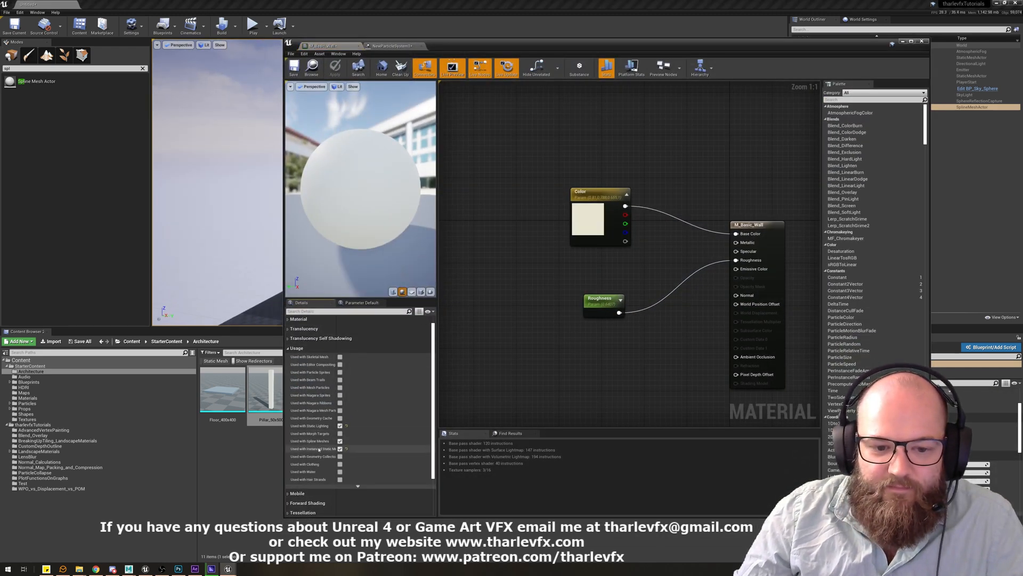
mouse_move(313, 441)
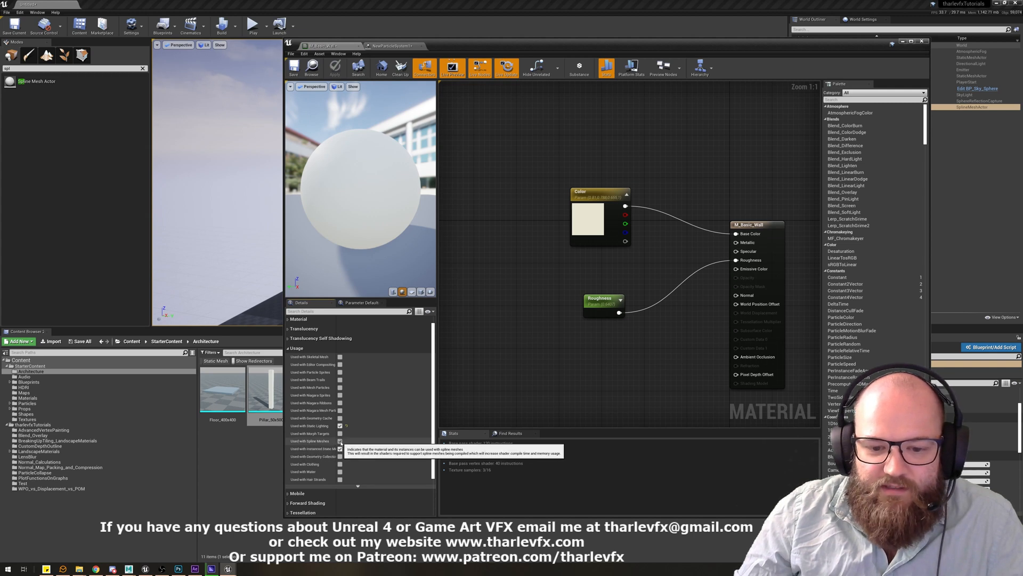
- Tick 'Used with Spline Meshes' in M_Basic_Wall's Usage section
left_click(339, 441)
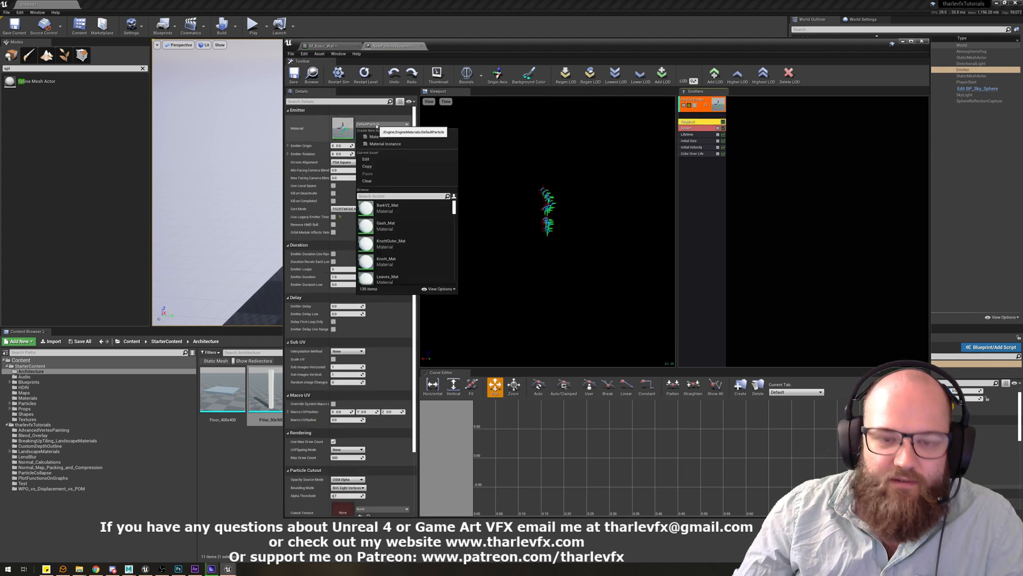
- Search 'basic wa' and pick M_Basic_Wall as the emitter material
type("basic wa")
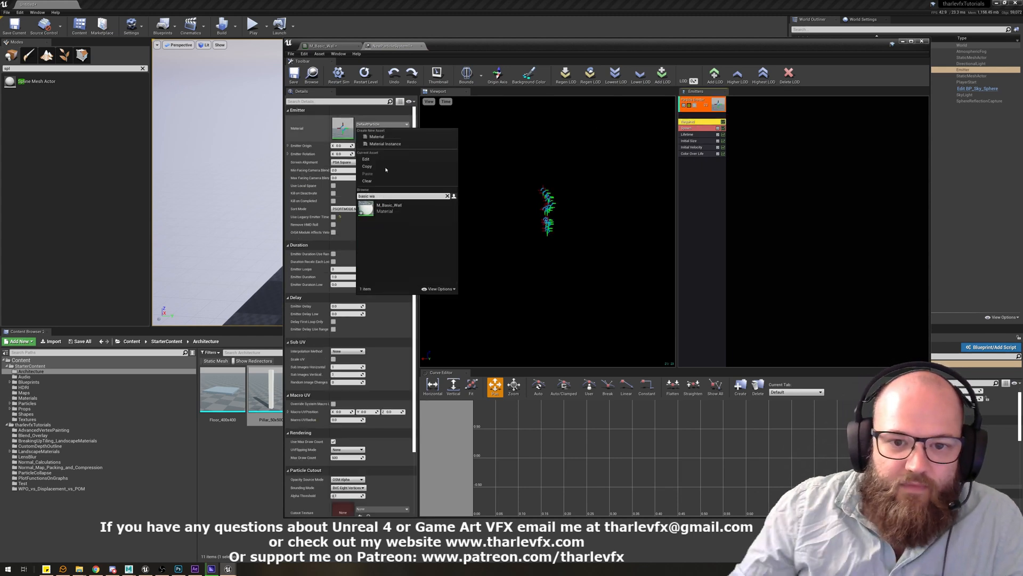
left_click(389, 205)
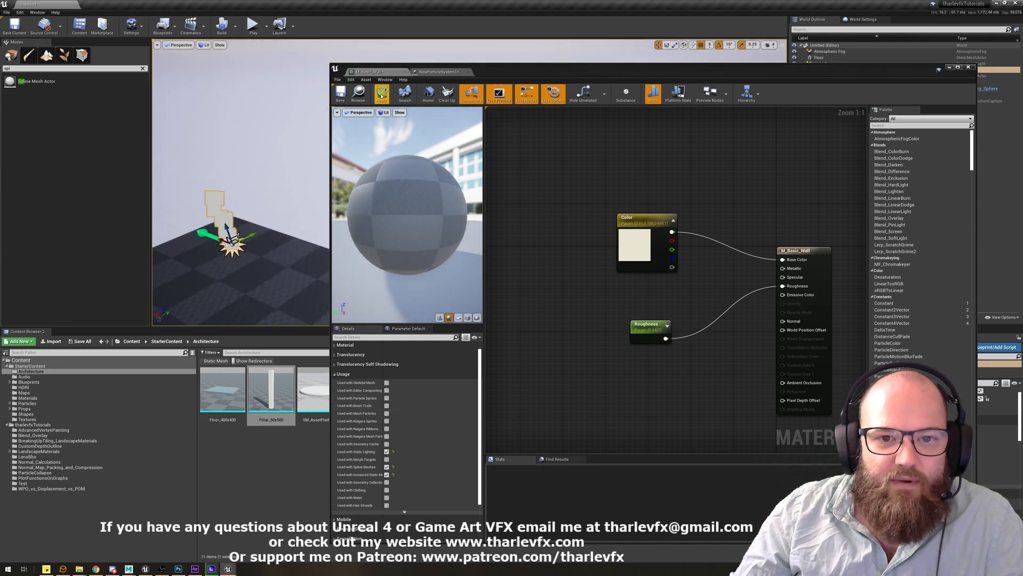
- Apply M_Basic_Wall's changes so its shaders recompile
left_click(381, 94)
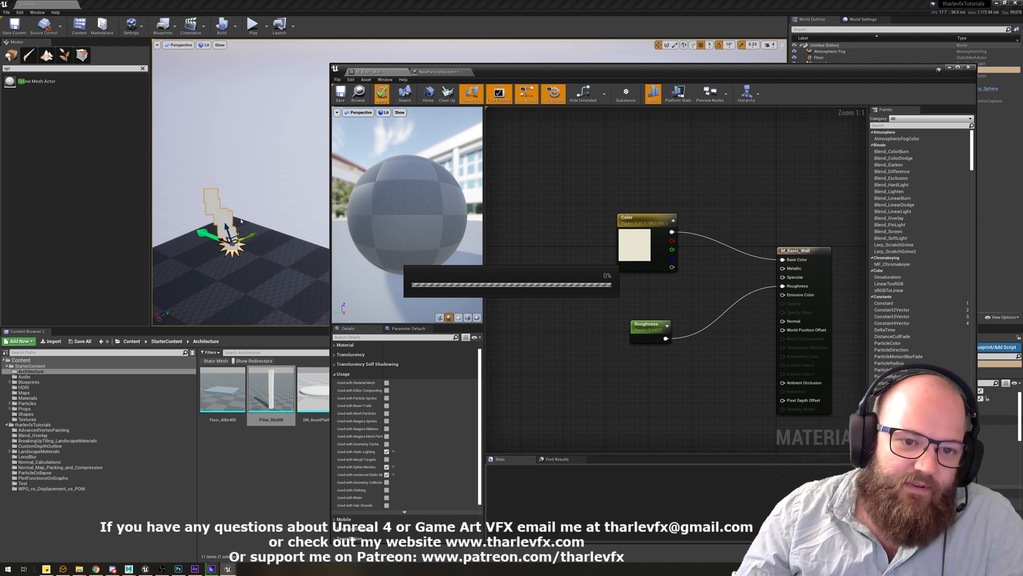
left_click(381, 94)
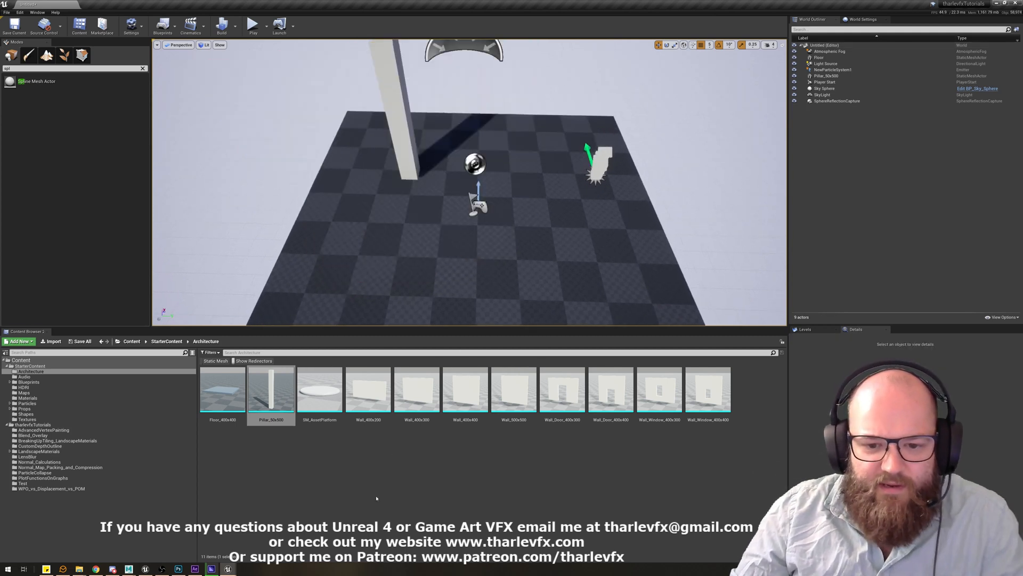
- Select the NewBlueprint asset and open it in the Blueprint Editor
left_click(18, 341)
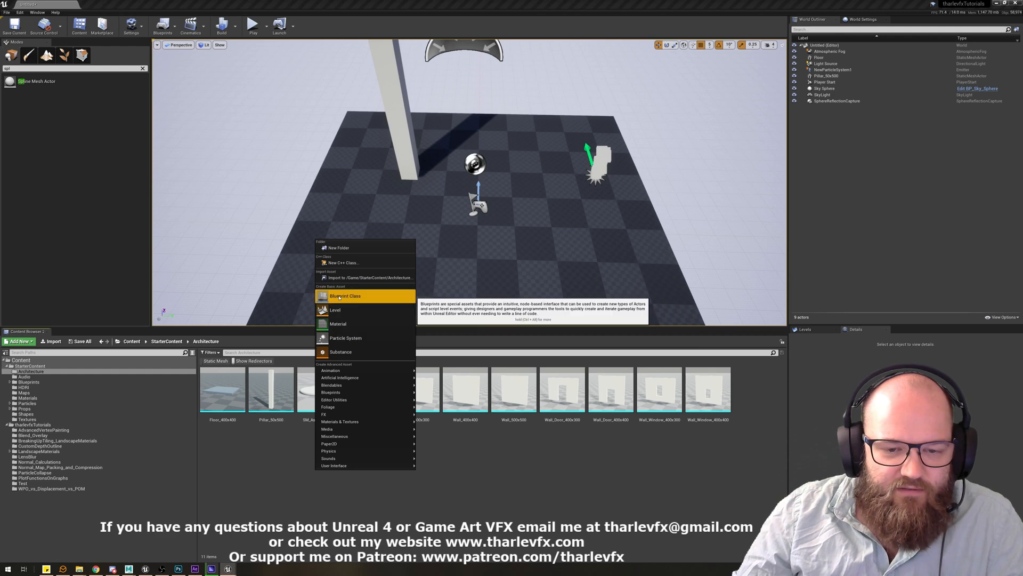
left_click(345, 296)
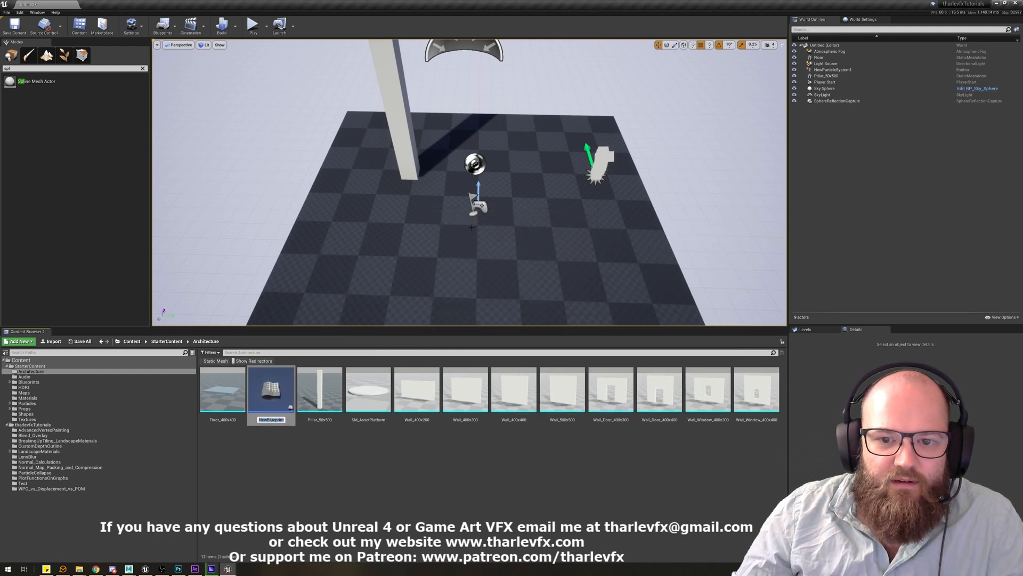
double_click(270, 390)
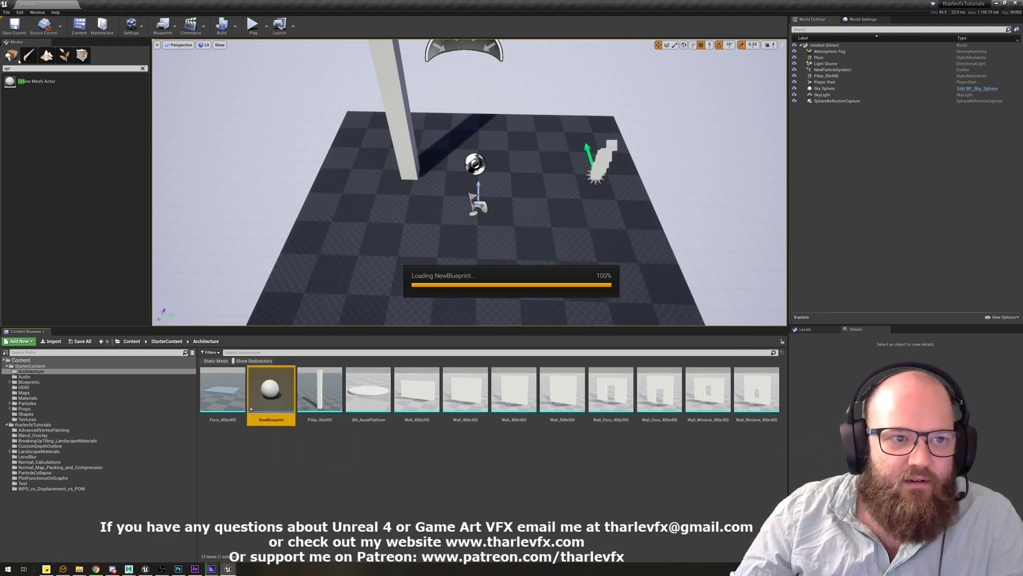
double_click(270, 389)
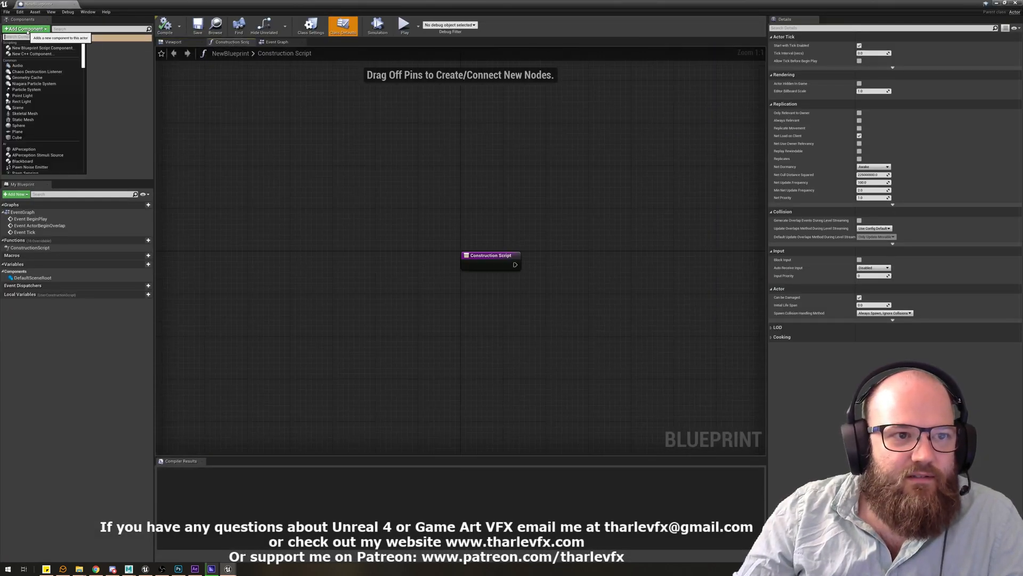
- Add a Spline Mesh component found via 'spline' and browse static meshes for it
type("spline")
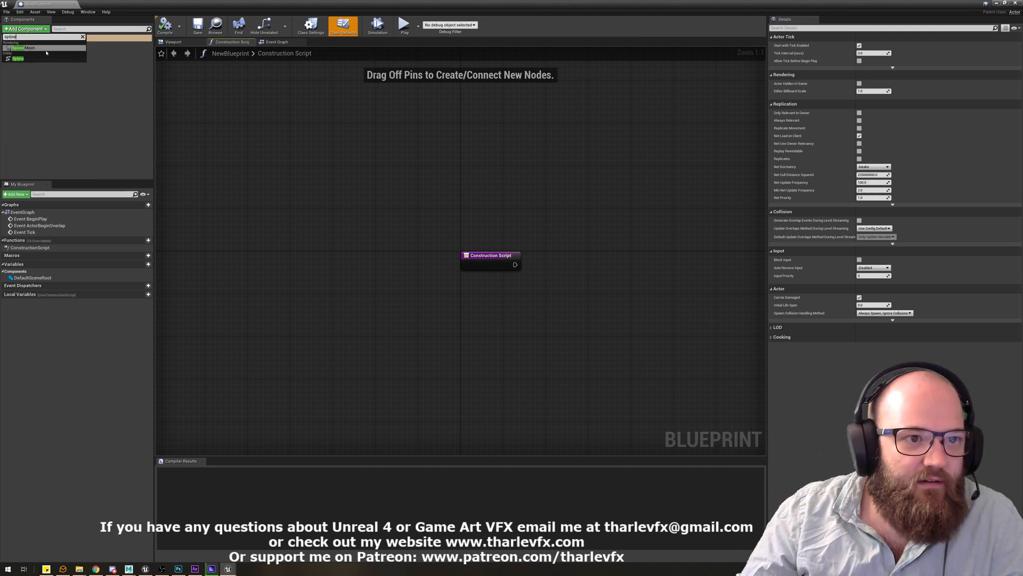
left_click(28, 47)
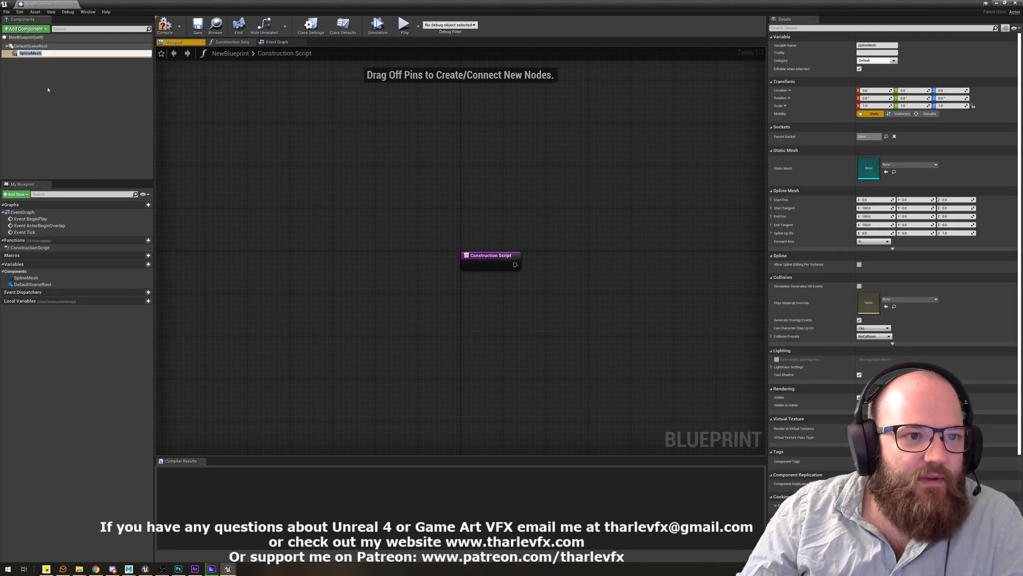
left_click(935, 164)
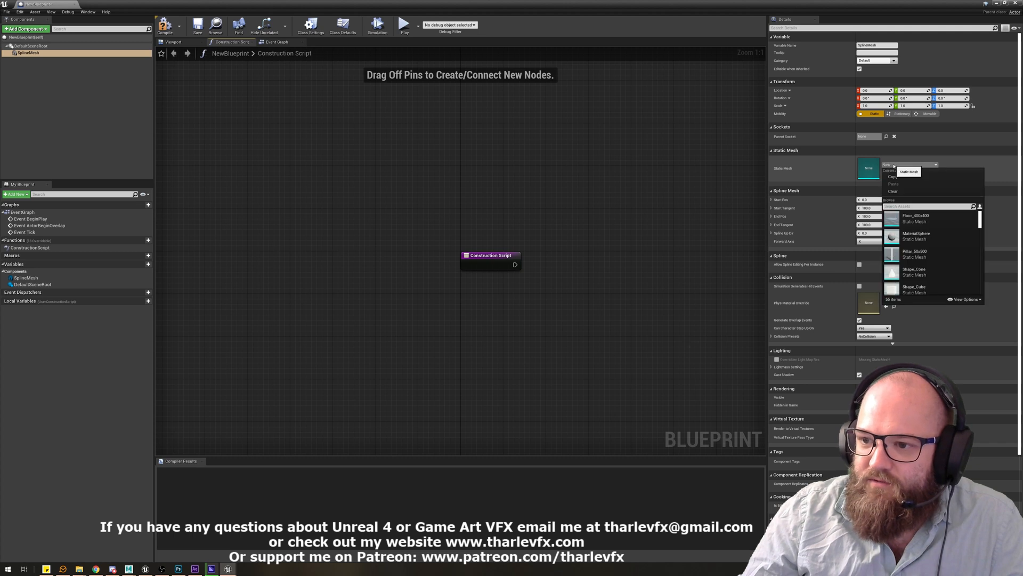
scroll("down", 3)
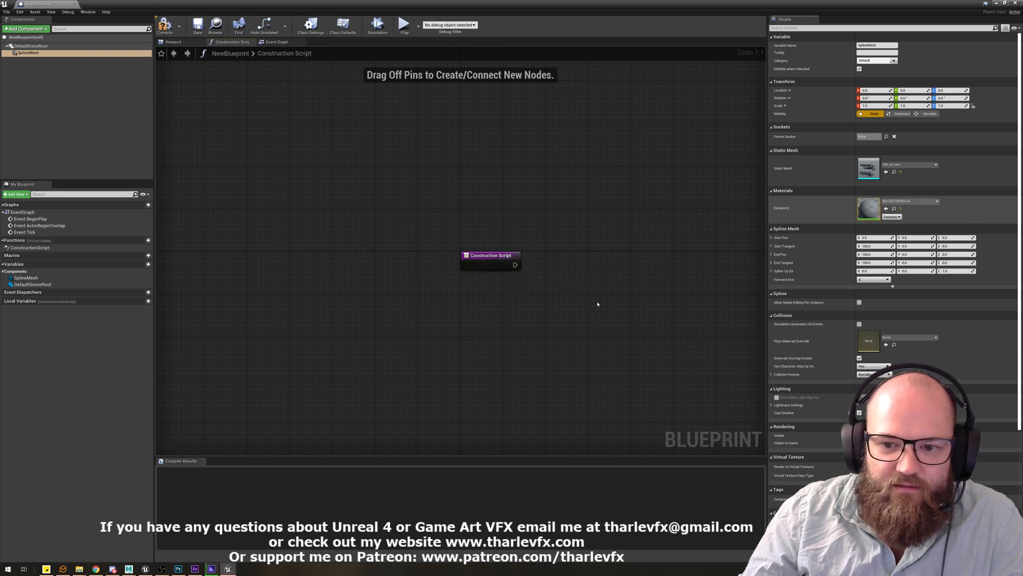
mouse_move(592, 326)
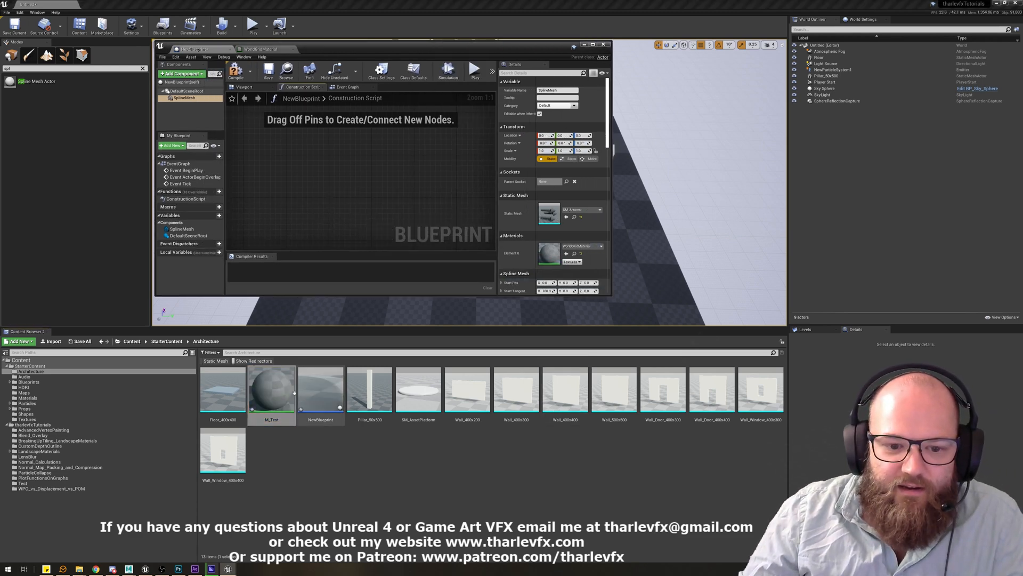
- Open M_Test and bring up its material settings and Usage flags
double_click(271, 389)
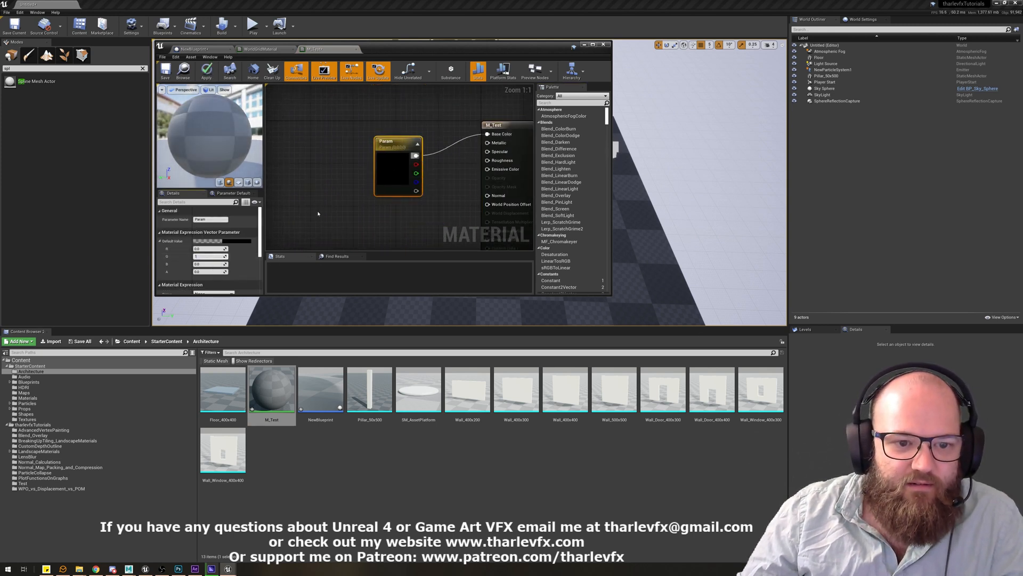
left_click(164, 71)
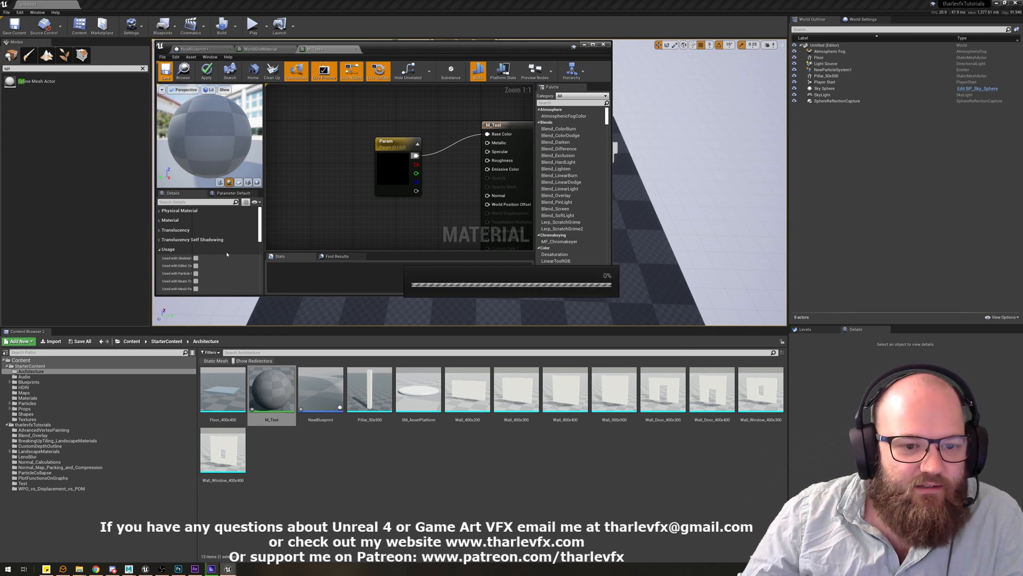
left_click(206, 71)
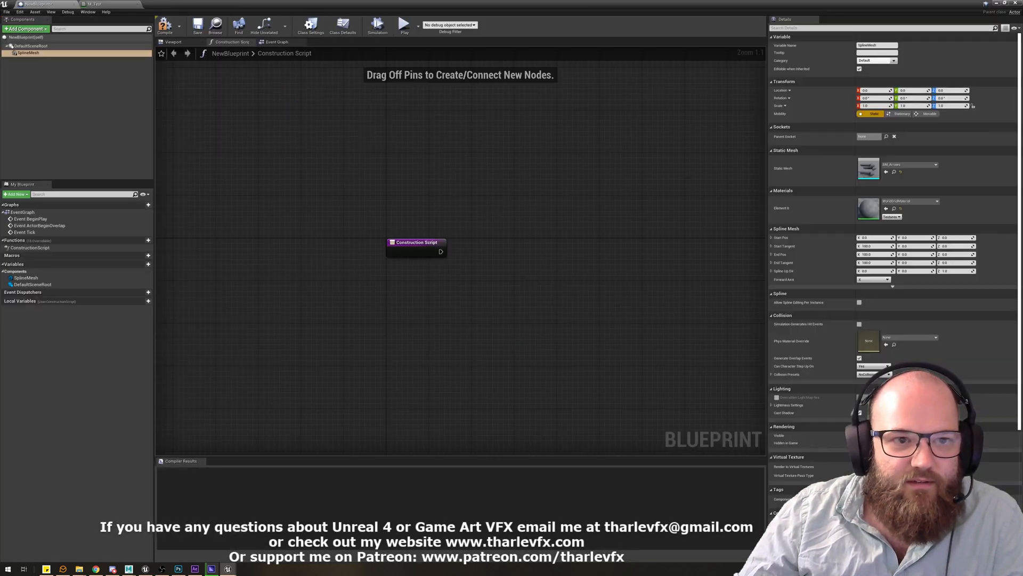
- Wire a Set Material node on SplineMesh into the Construction Script and compile
left_click_drag(417, 246, 308, 213)
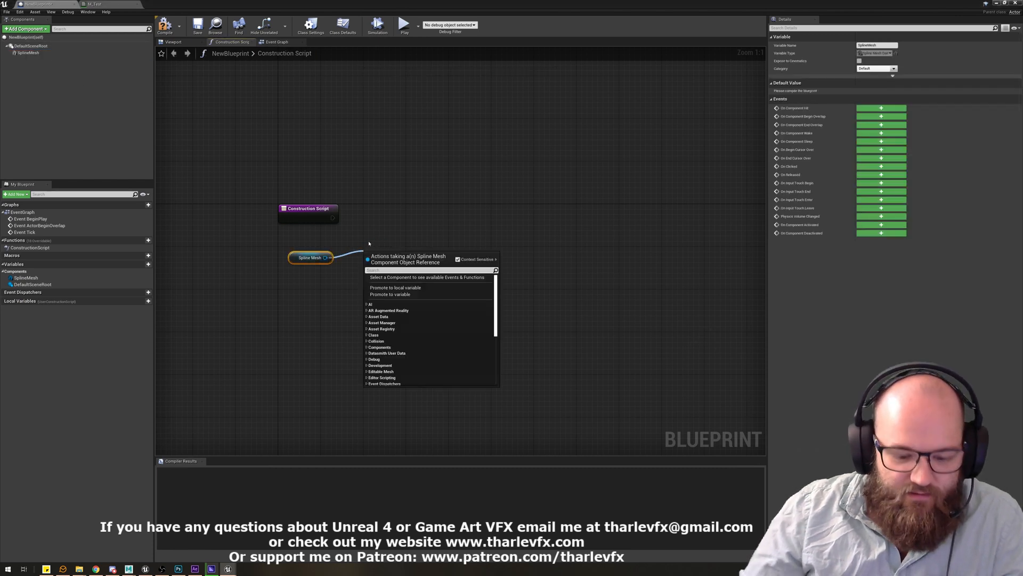
type("set mater")
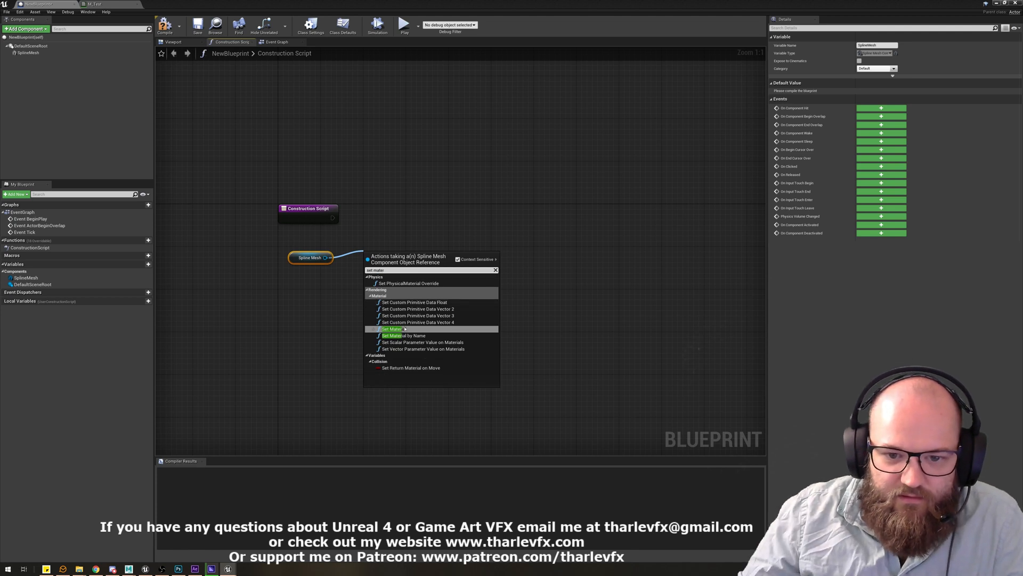
left_click(392, 329)
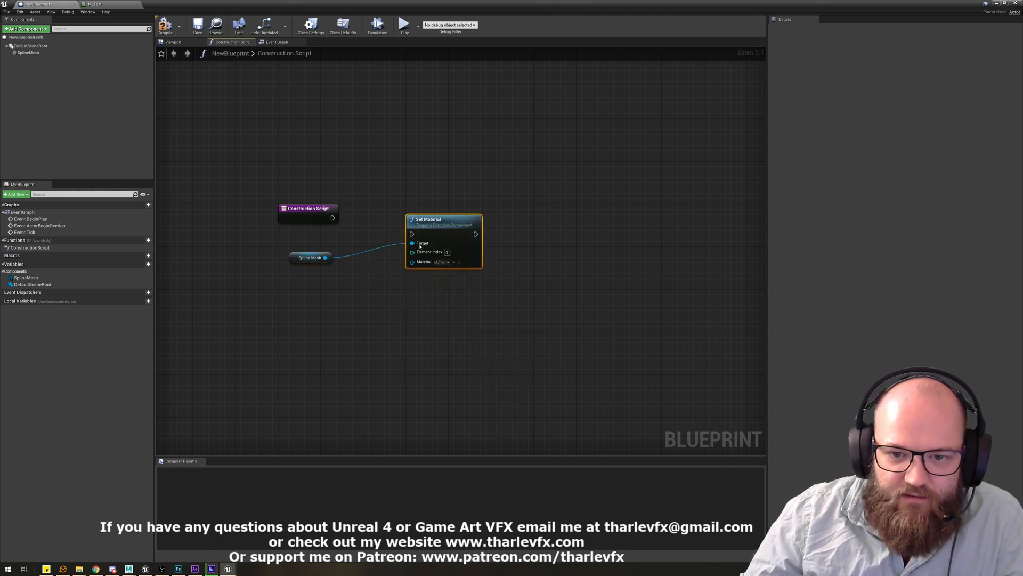
left_click_drag(333, 218, 411, 234)
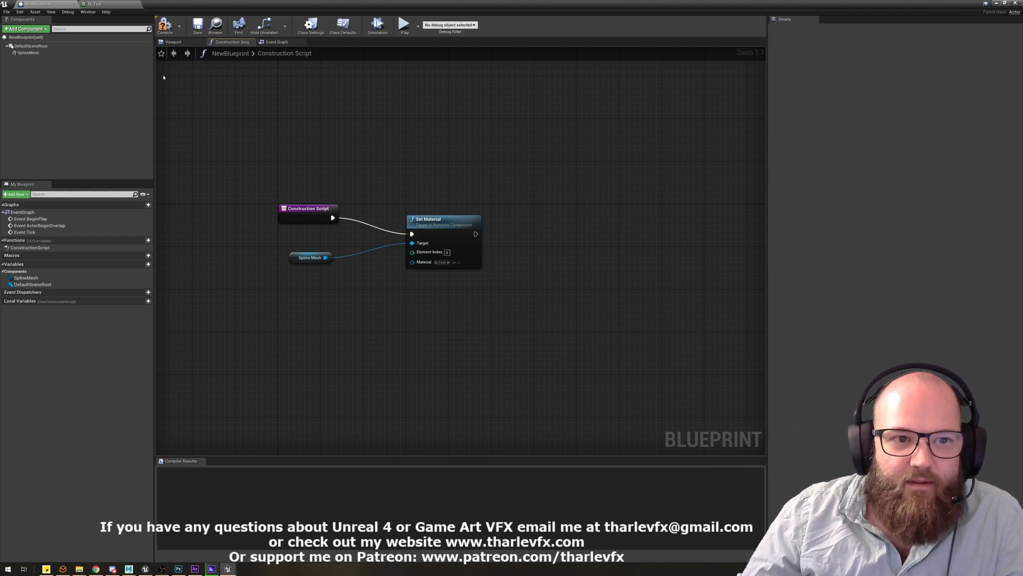
left_click(165, 25)
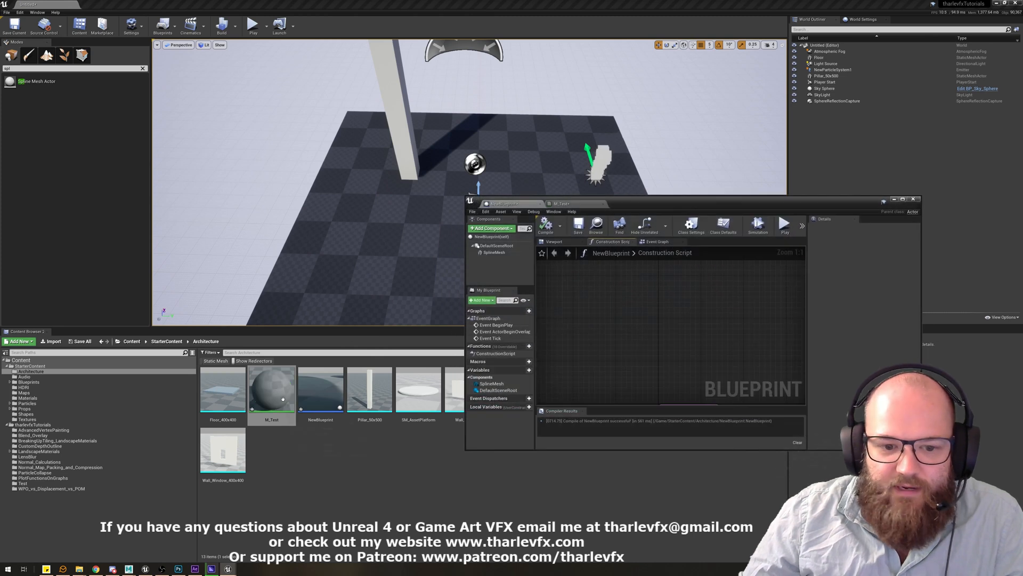
- Select the M_Test material asset and scroll its details to the Usage flags
left_click(320, 389)
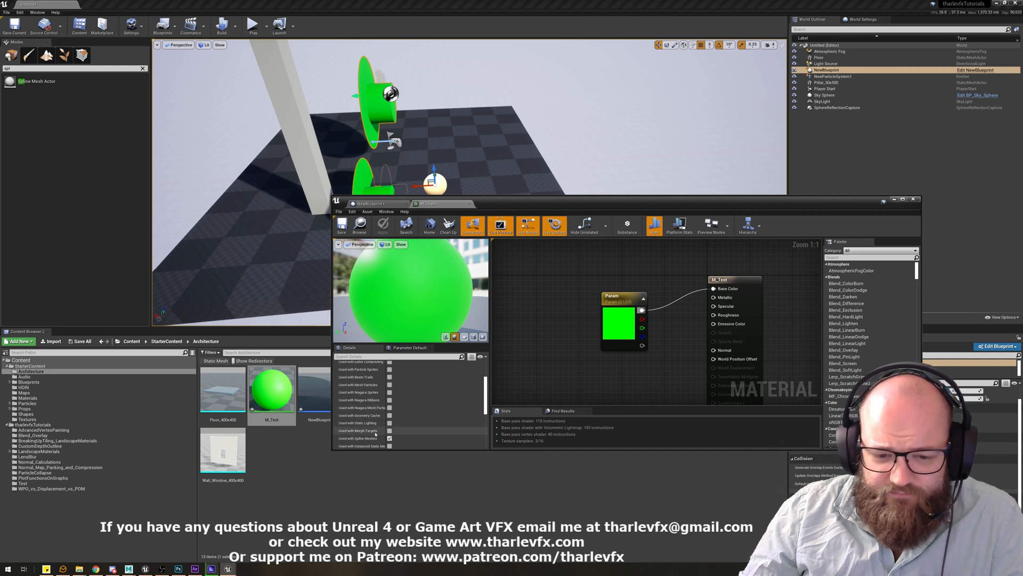
scroll("down", 3)
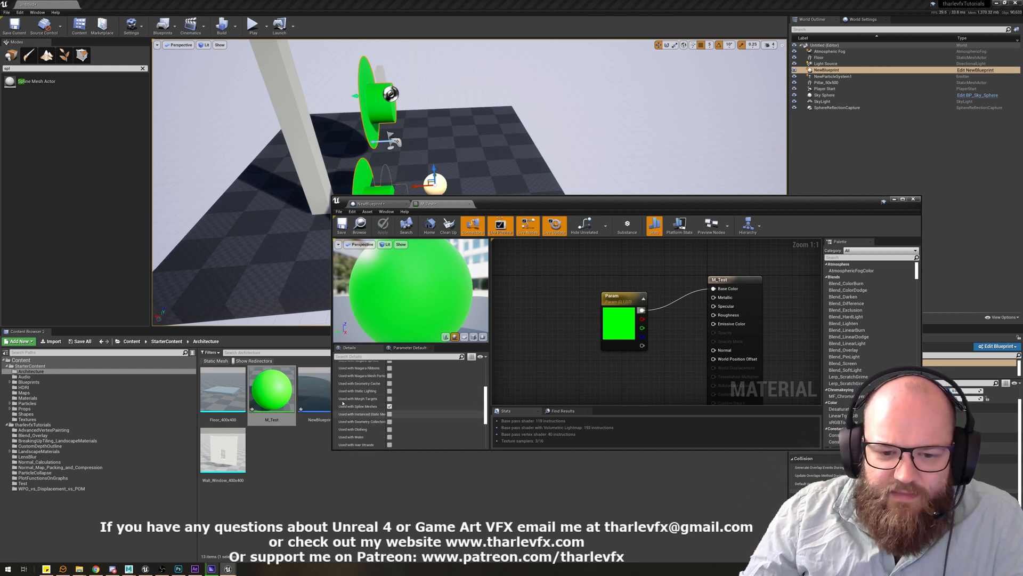